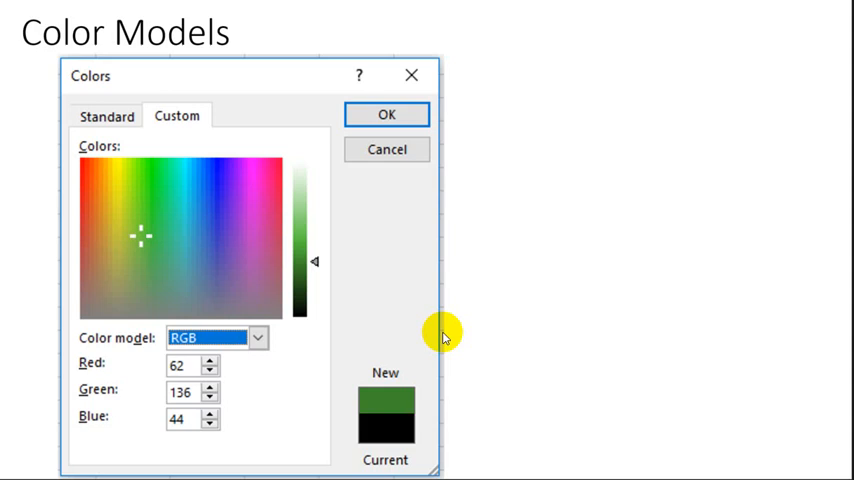
mouse_move(680, 320)
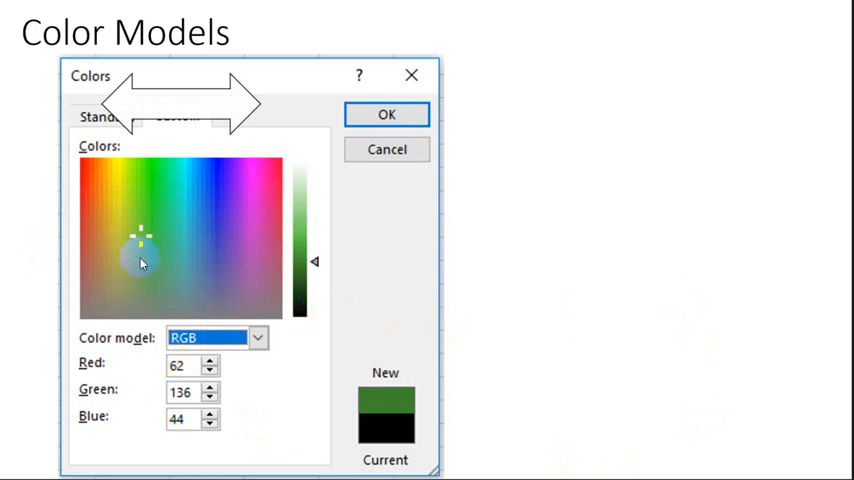
mouse_move(280, 270)
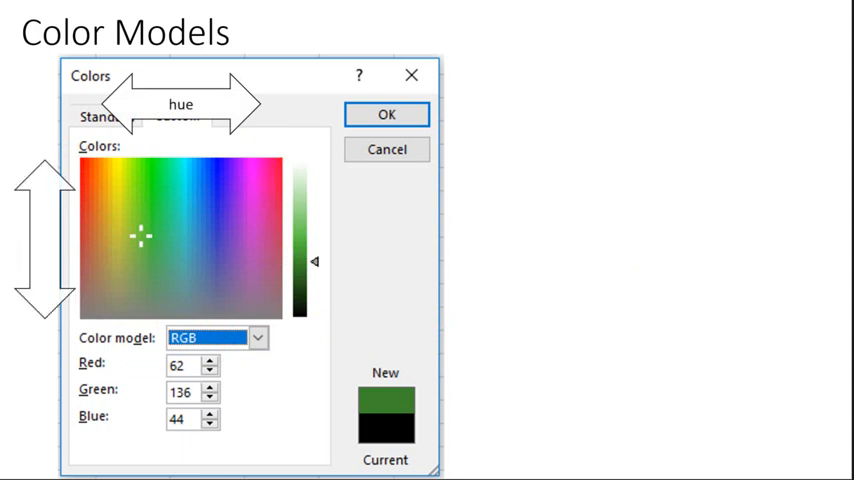
mouse_move(484, 448)
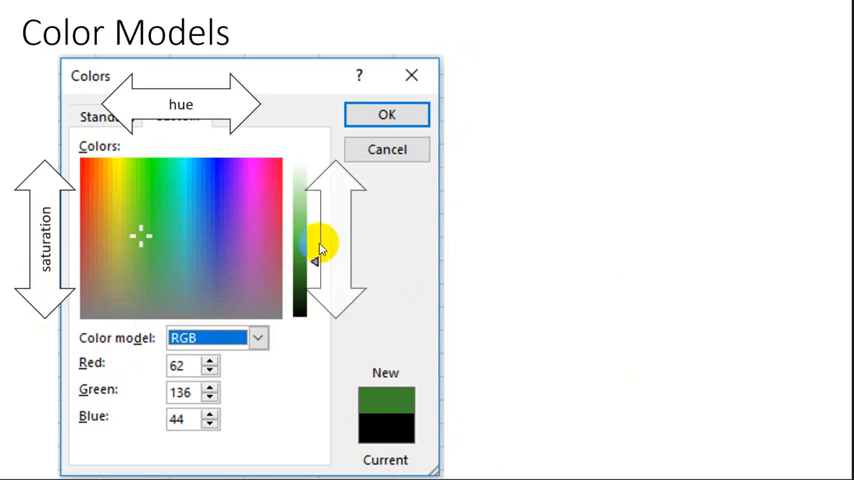
mouse_move(336, 250)
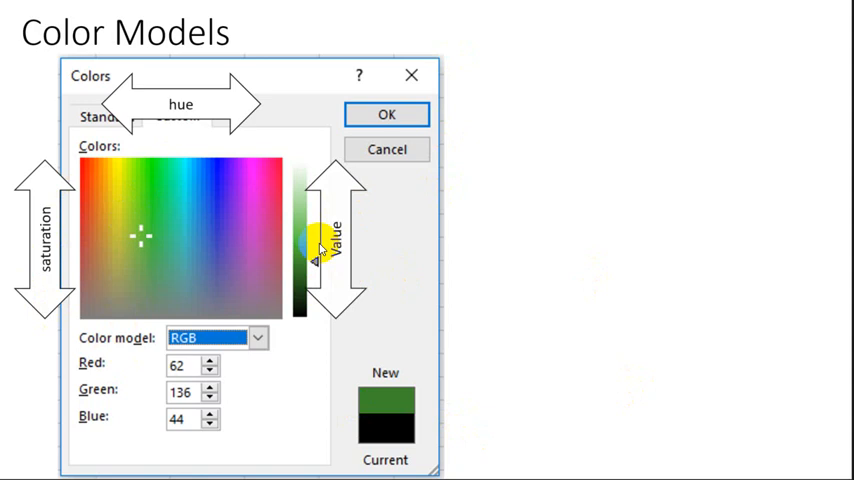
mouse_move(448, 192)
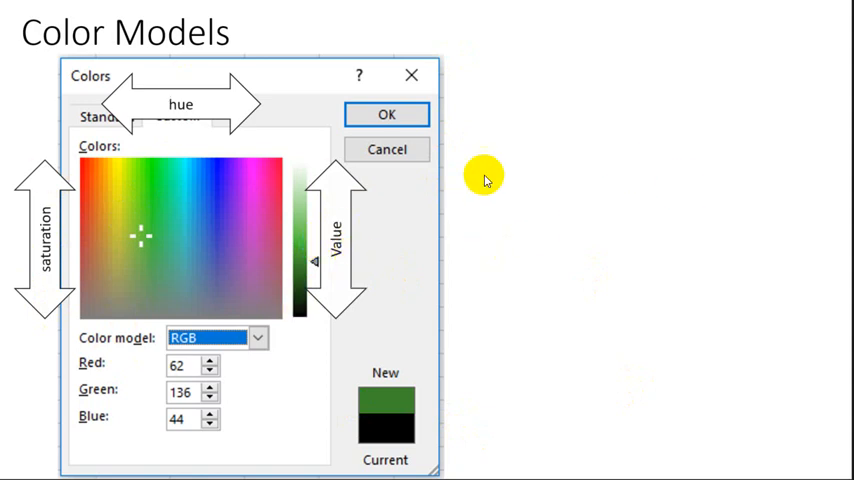
mouse_move(670, 156)
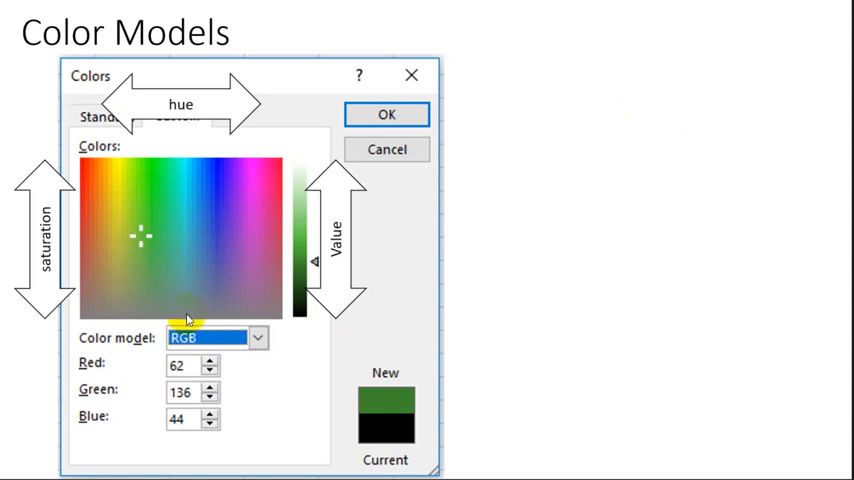
mouse_move(136, 330)
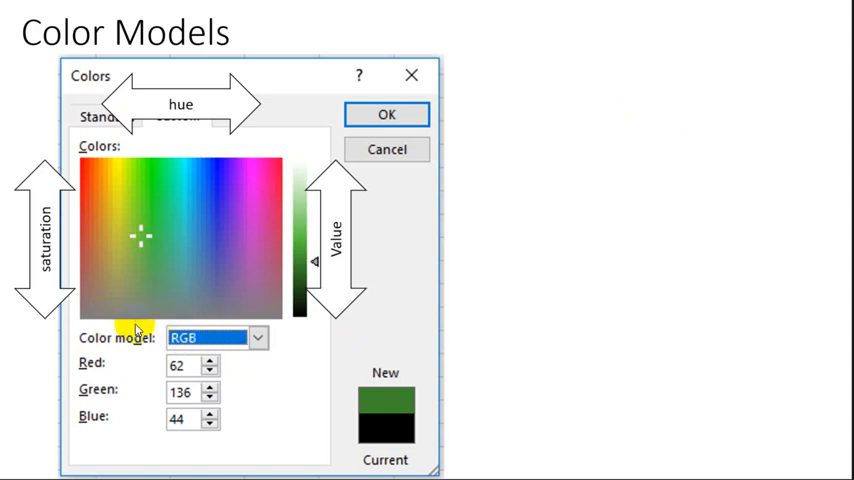
mouse_move(292, 390)
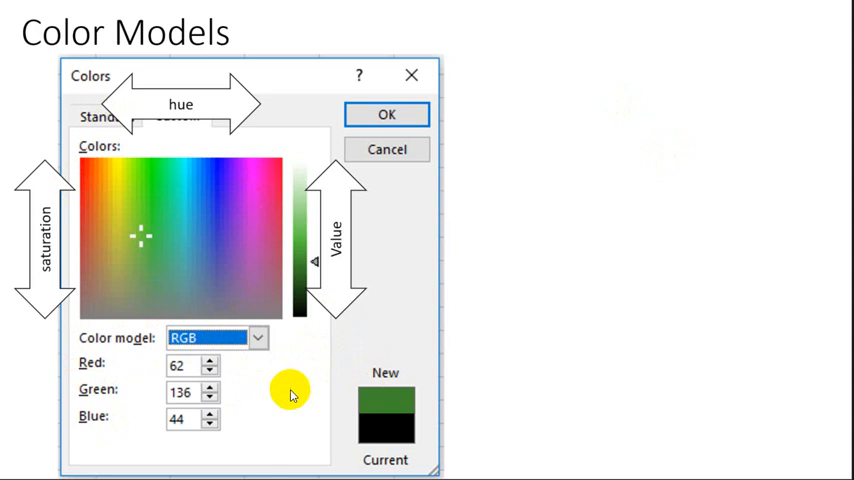
mouse_move(532, 388)
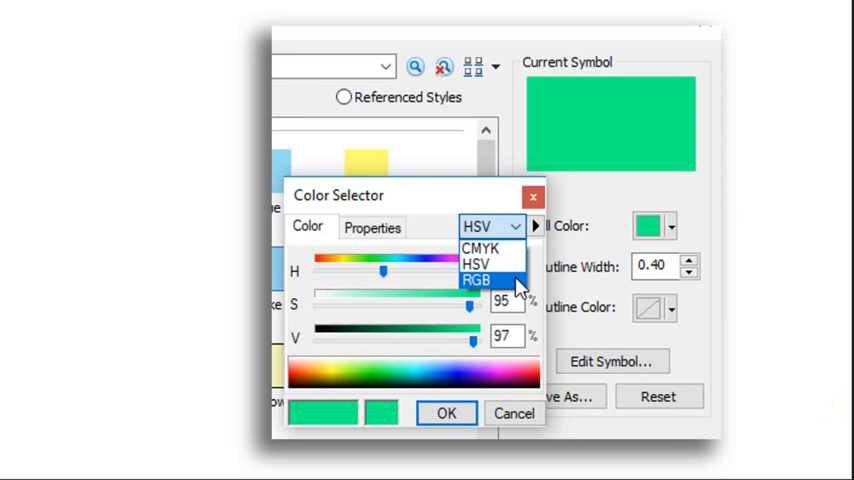
mouse_move(448, 208)
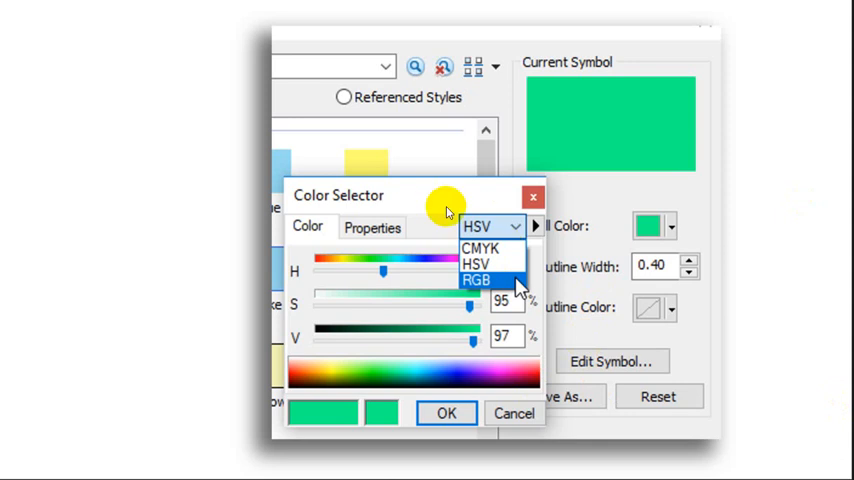
mouse_move(500, 230)
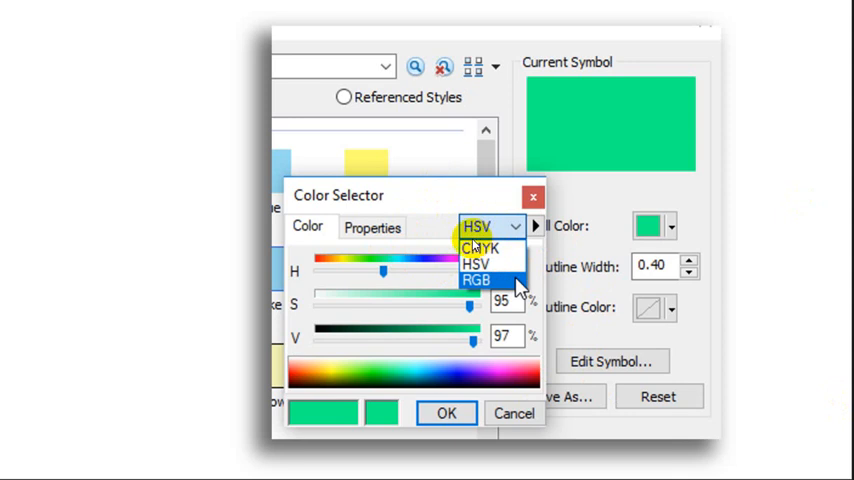
mouse_move(718, 264)
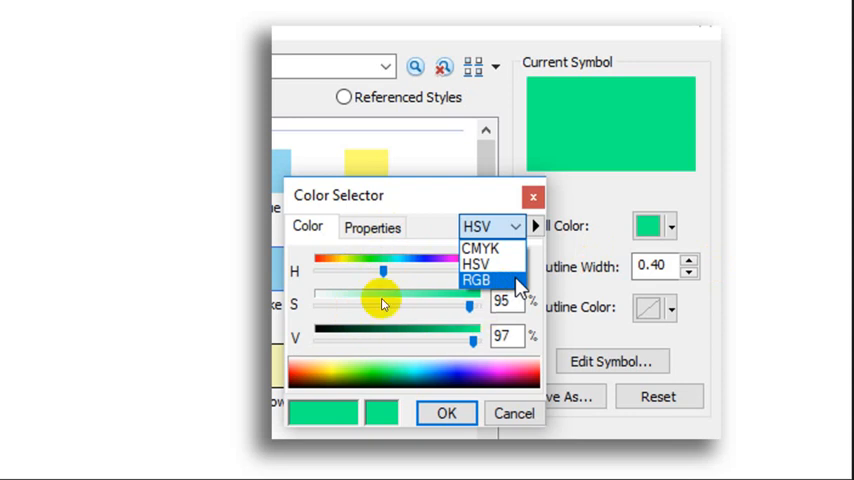
mouse_move(532, 334)
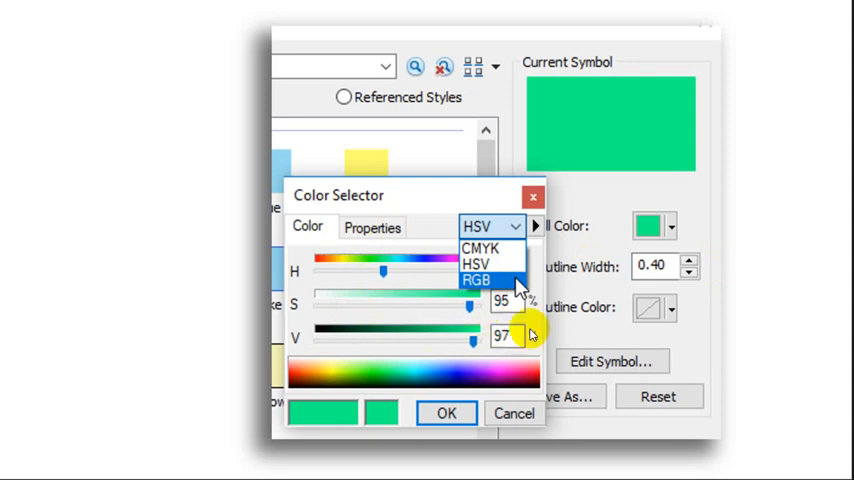
mouse_move(532, 336)
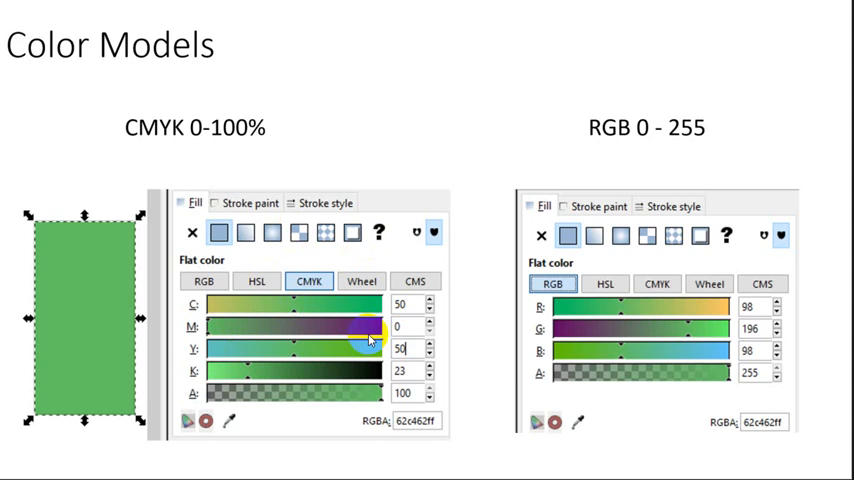
mouse_move(680, 176)
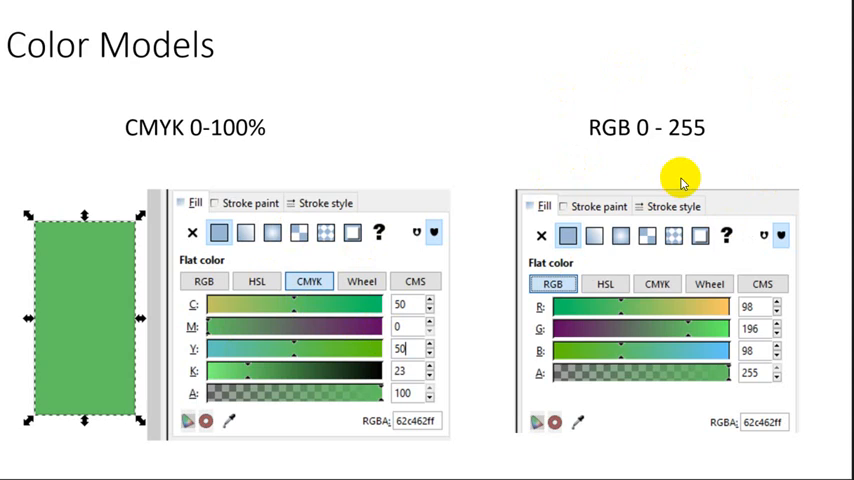
mouse_move(640, 408)
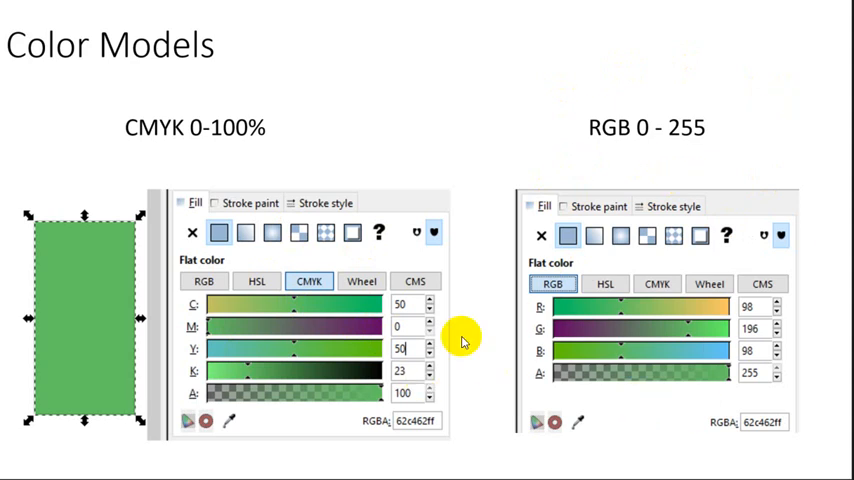
mouse_move(678, 188)
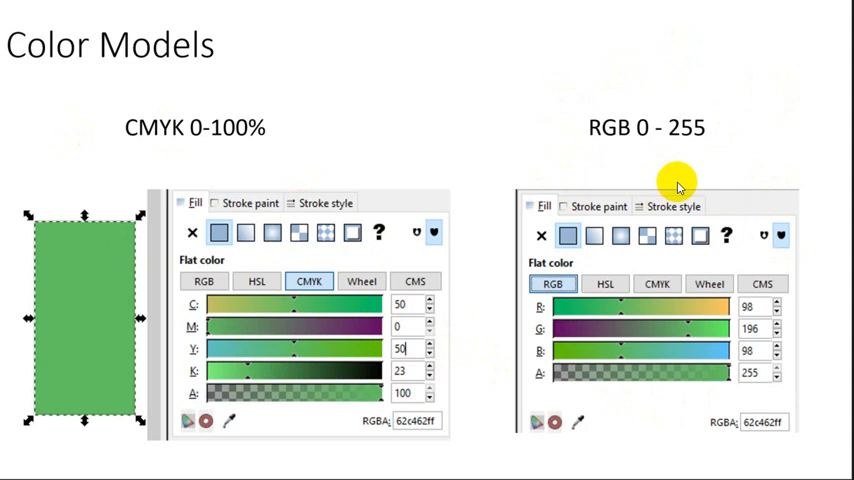
mouse_move(676, 272)
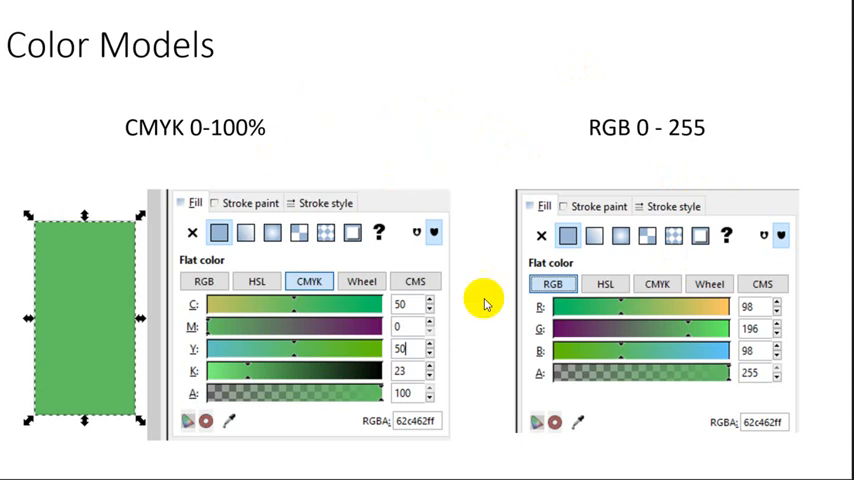
mouse_move(484, 304)
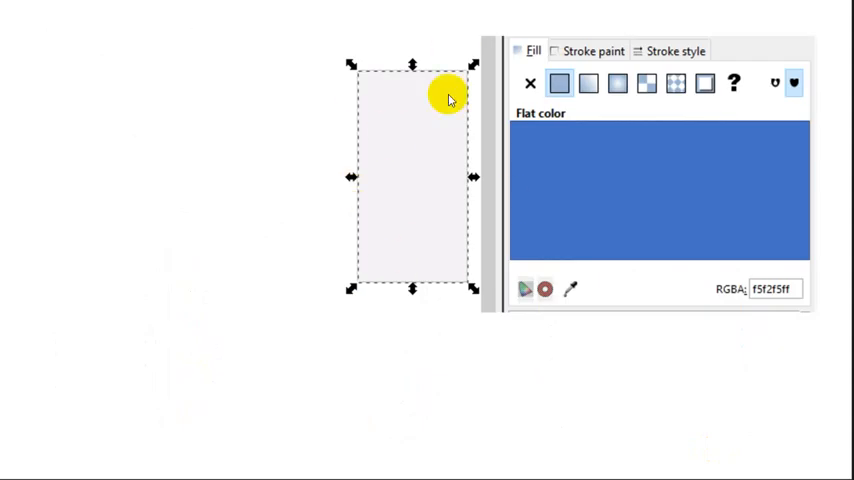
mouse_move(414, 232)
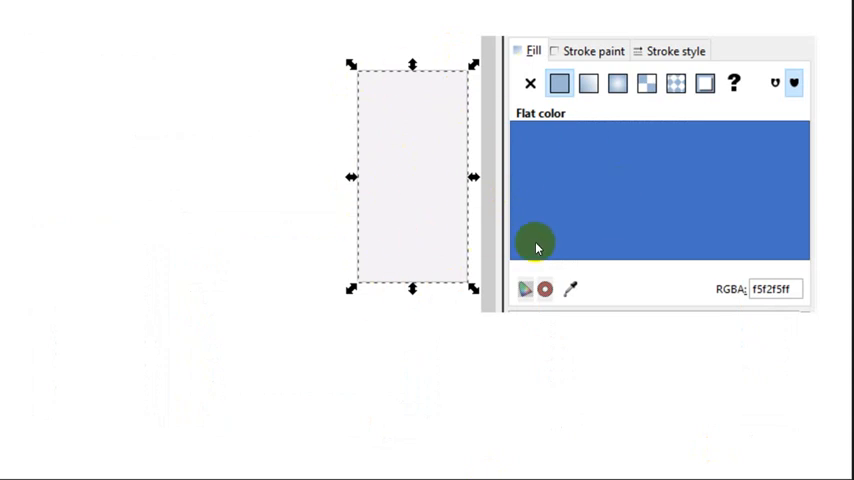
mouse_move(664, 272)
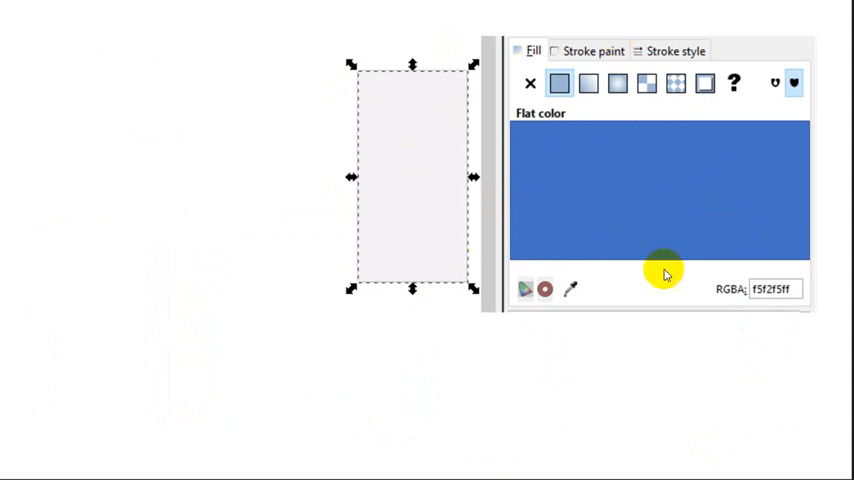
mouse_move(676, 300)
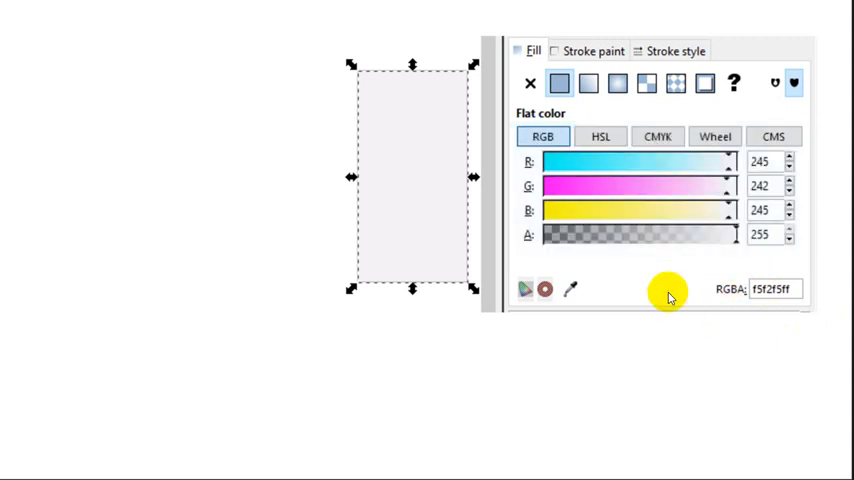
mouse_move(748, 258)
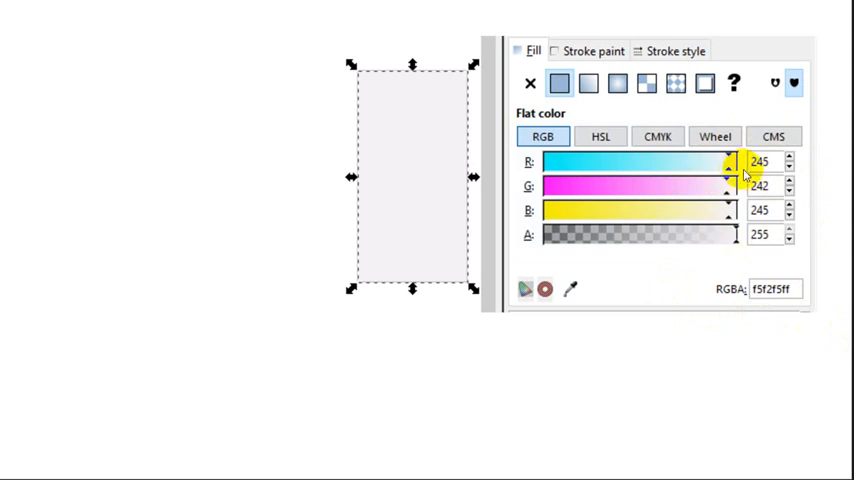
mouse_move(802, 186)
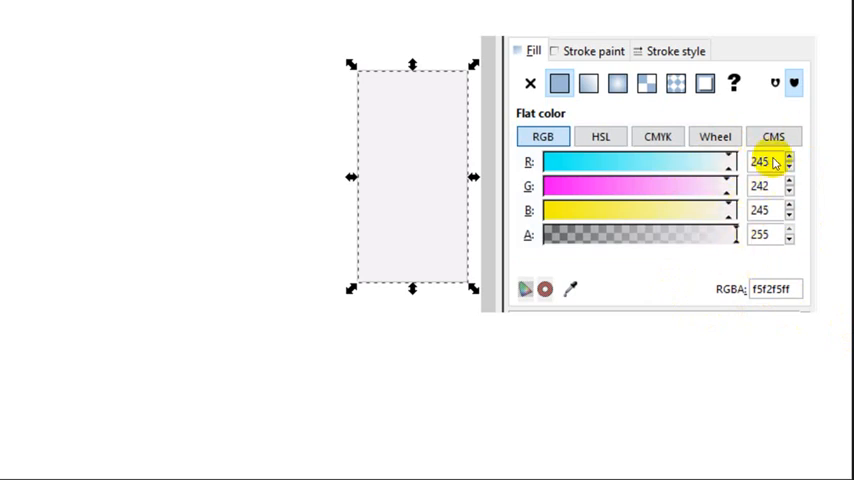
mouse_move(676, 228)
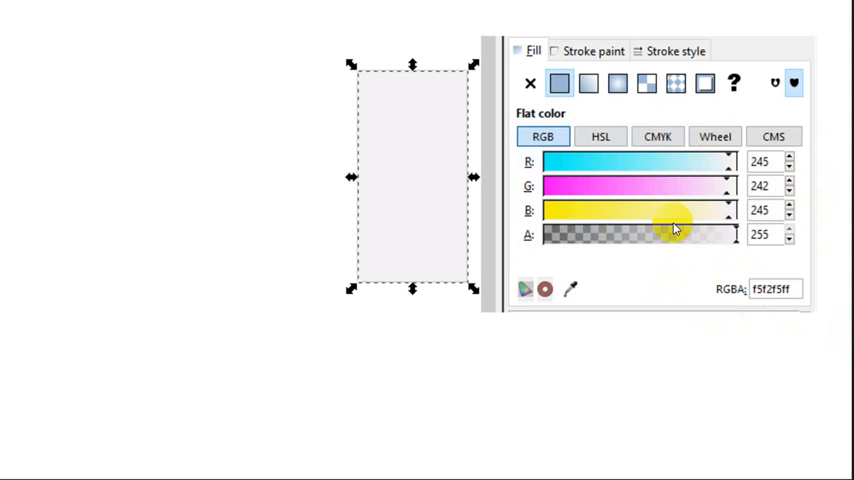
mouse_move(544, 162)
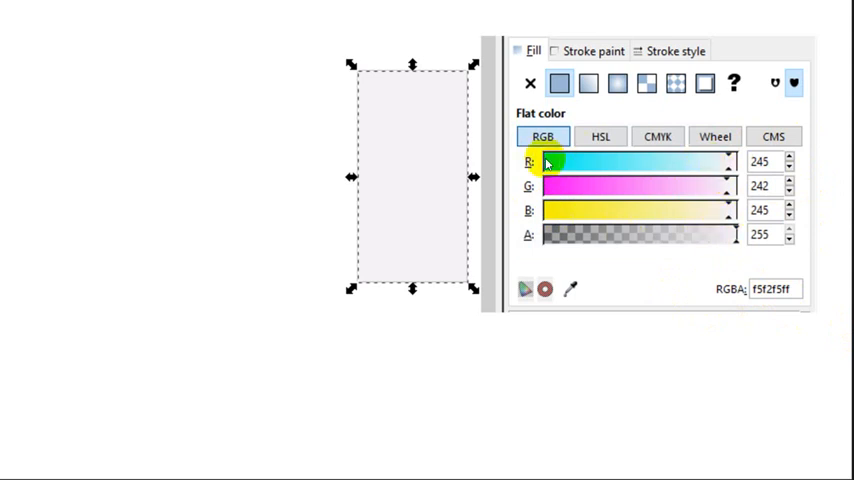
mouse_move(736, 196)
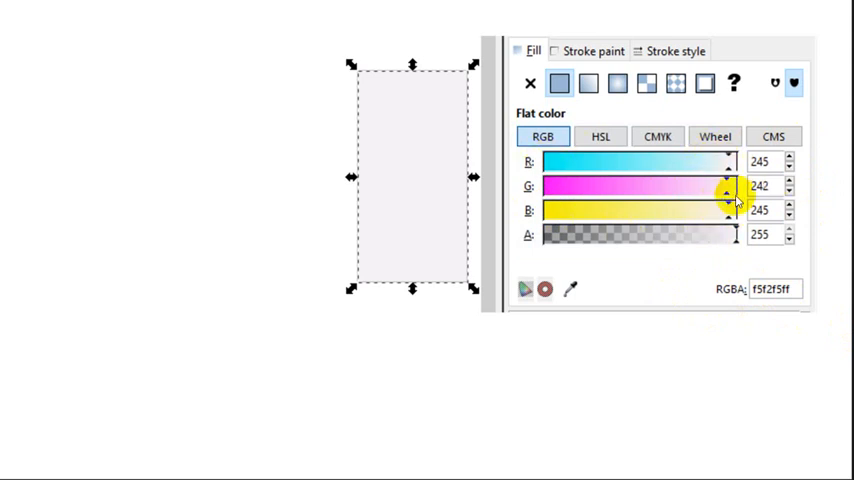
mouse_move(474, 176)
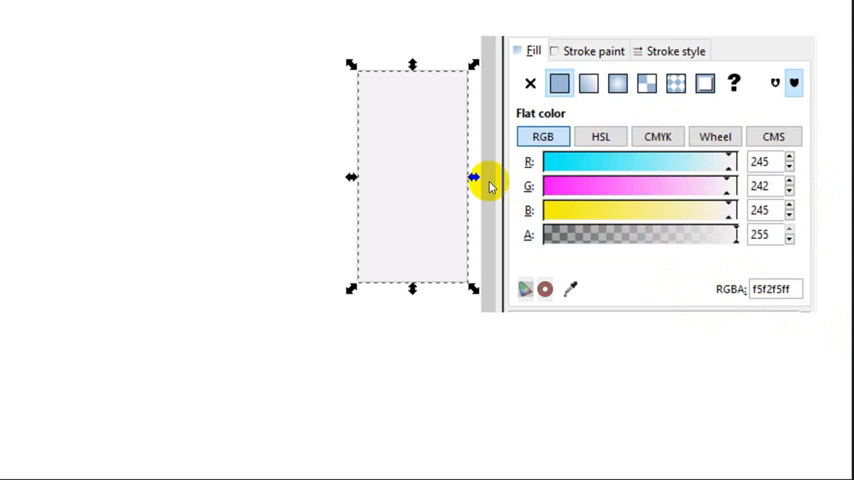
mouse_move(416, 356)
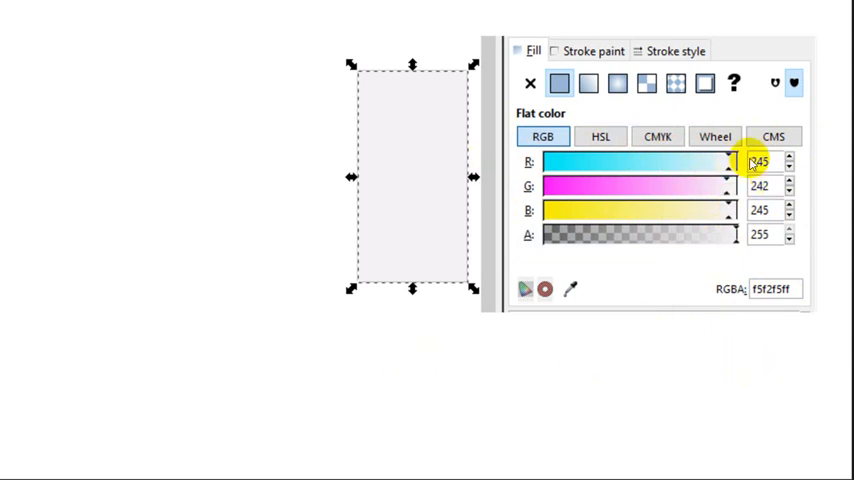
mouse_move(730, 188)
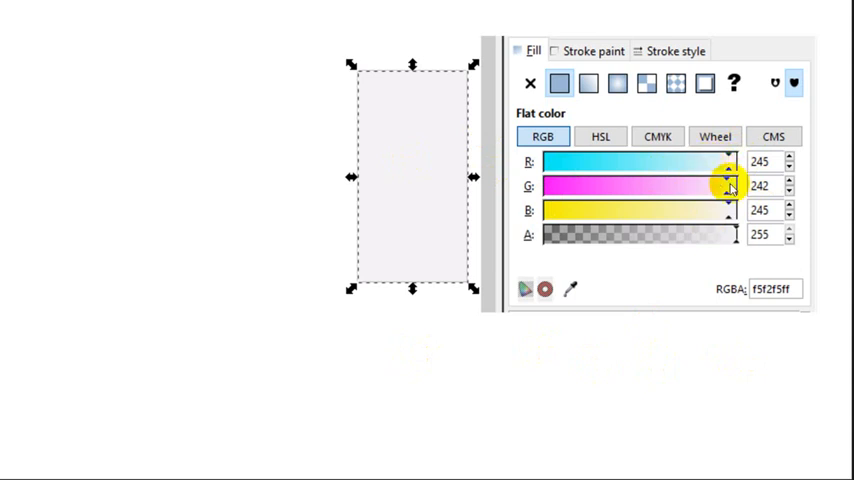
mouse_move(728, 210)
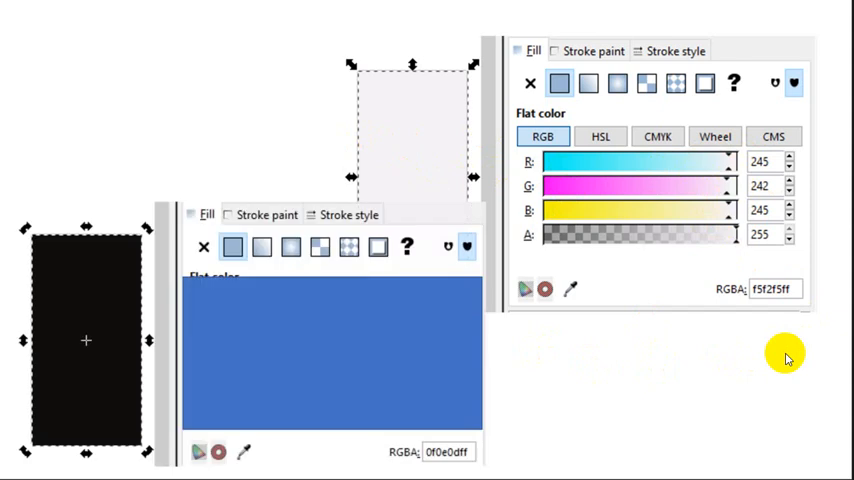
mouse_move(392, 384)
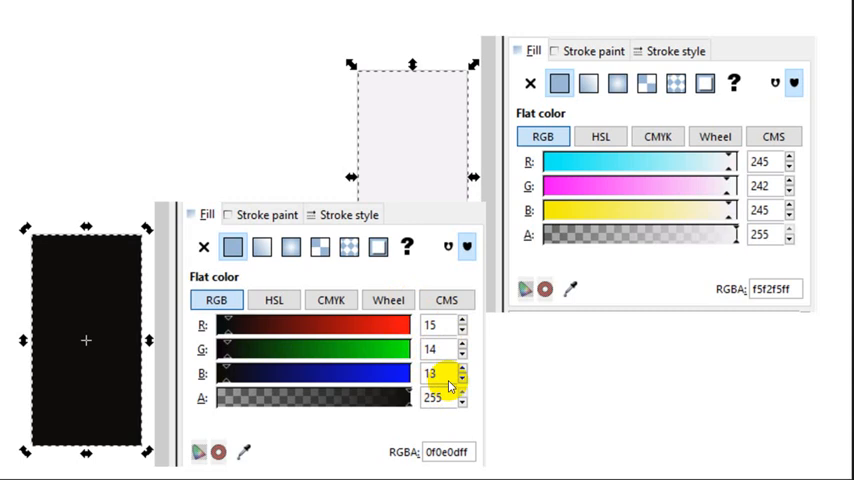
mouse_move(724, 368)
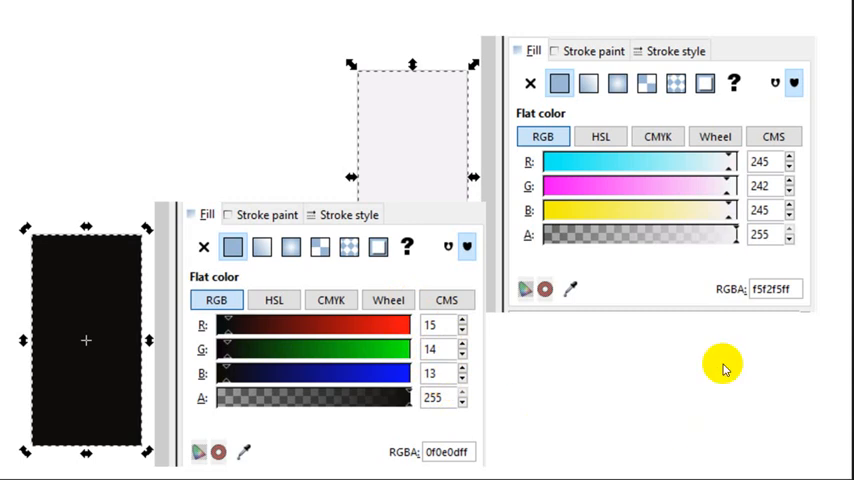
mouse_move(368, 420)
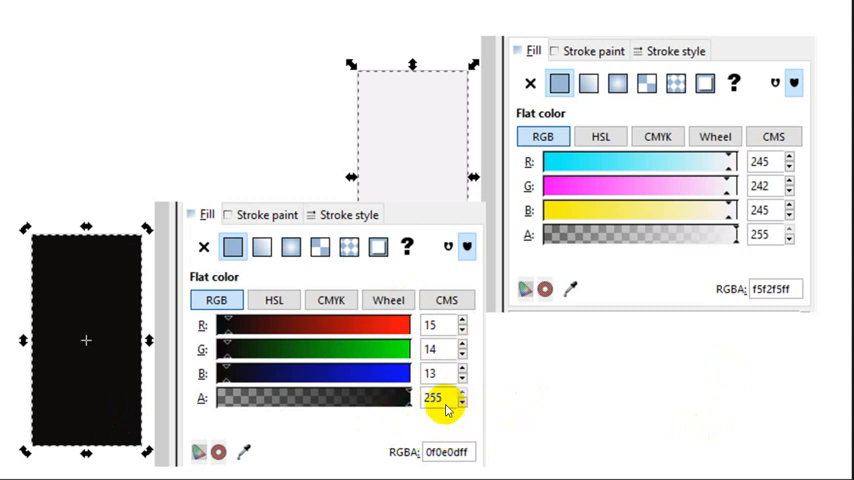
mouse_move(408, 404)
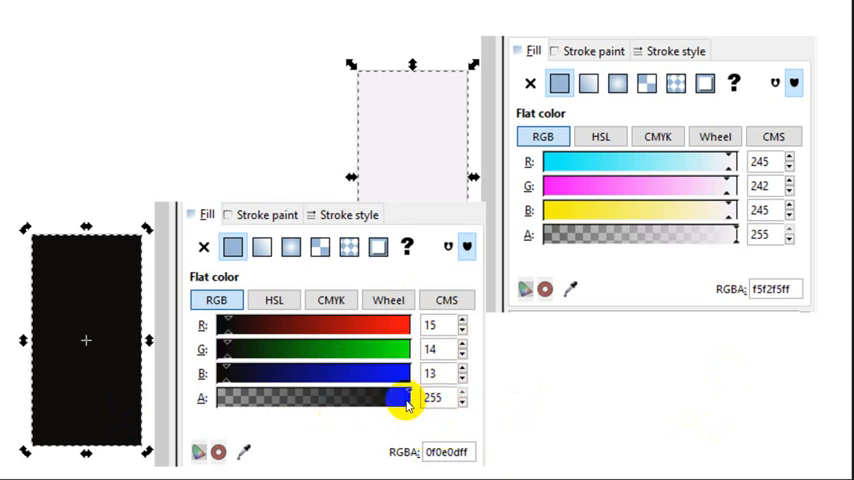
mouse_move(224, 96)
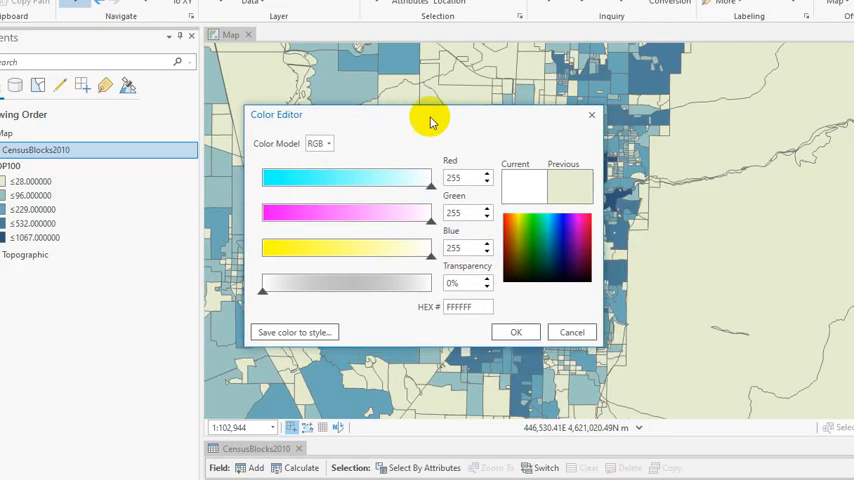
mouse_move(66, 200)
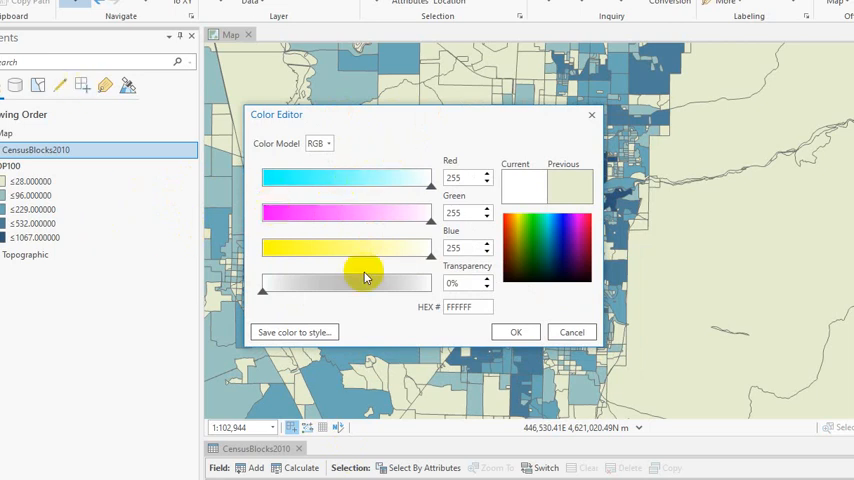
mouse_move(504, 436)
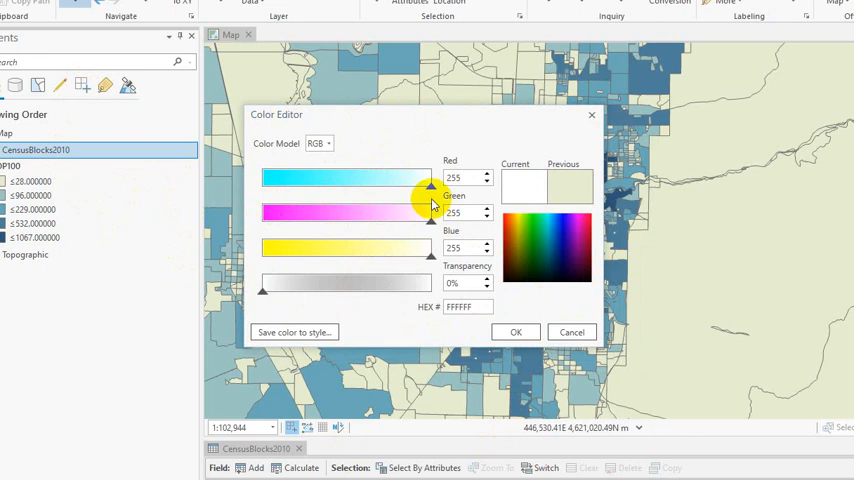
mouse_move(392, 218)
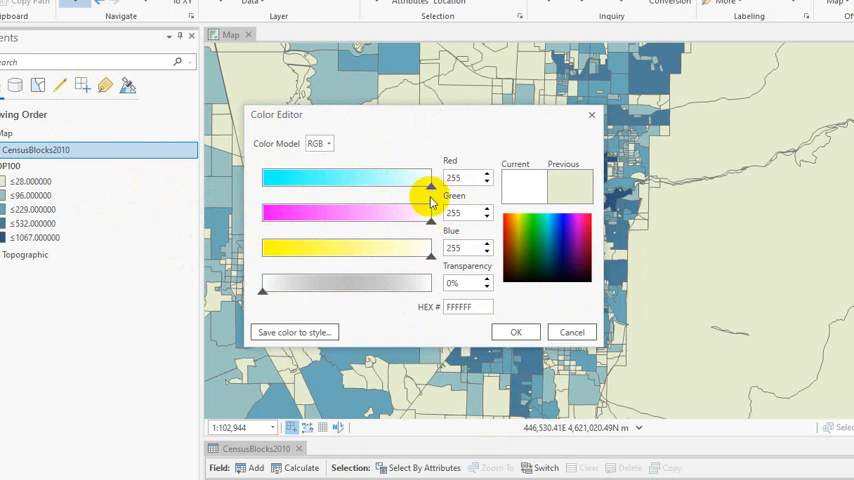
Step: Drag the Green and Blue channels to 0, making the colour black (RGB 0, 0, 0)
drag(430, 190, 284, 190)
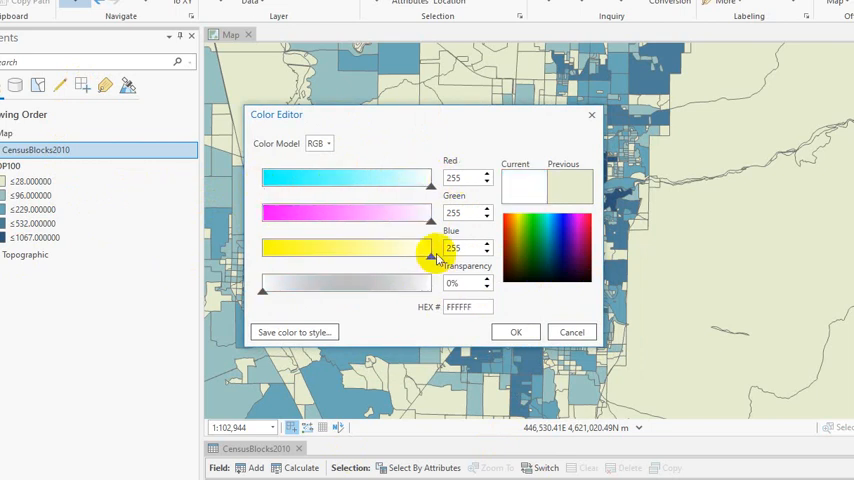
drag(430, 258, 296, 264)
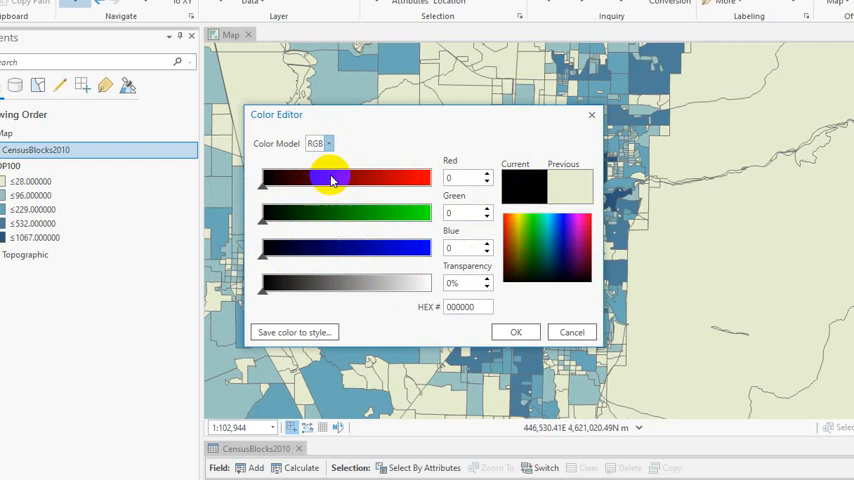
Step: Switch to HSV, raise value to full red, then shift hue to about 227° blue
click(316, 144)
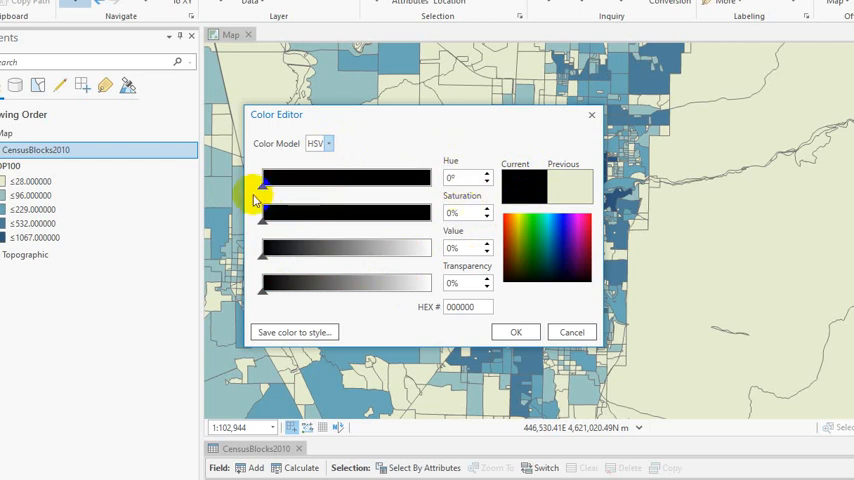
drag(256, 196, 256, 242)
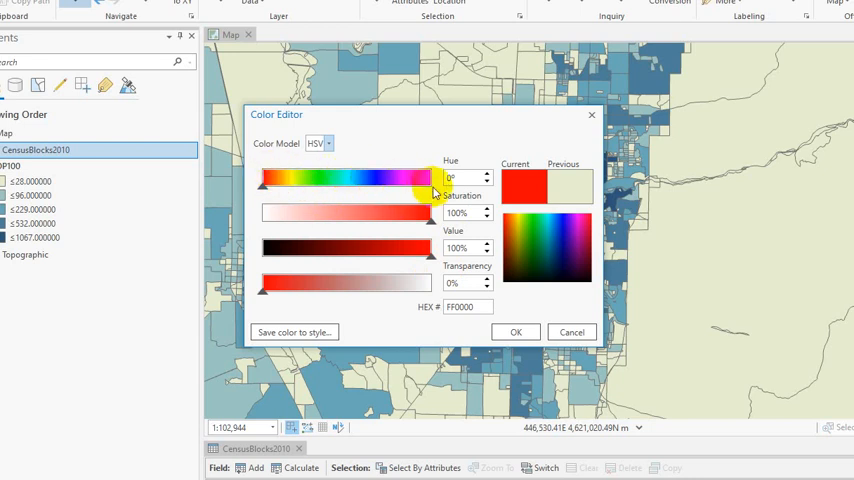
drag(430, 178, 370, 178)
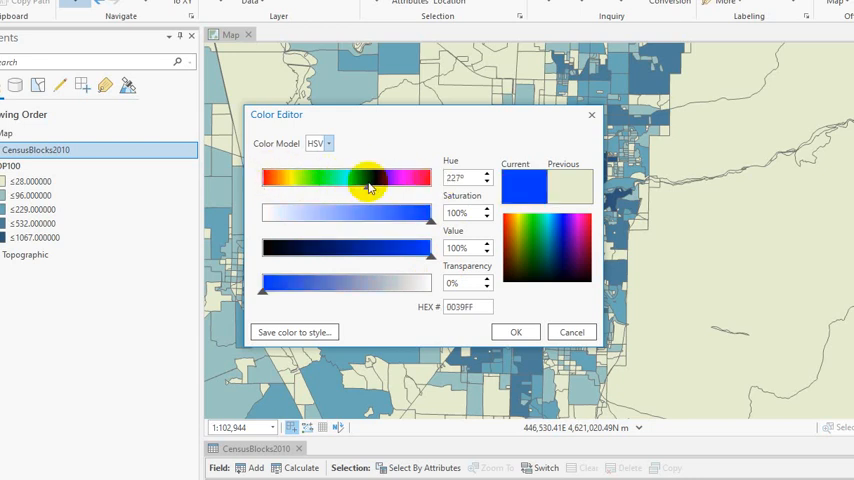
Step: Lower saturation to about 43% and settle value at about 57% for a muted blue
drag(416, 212, 364, 232)
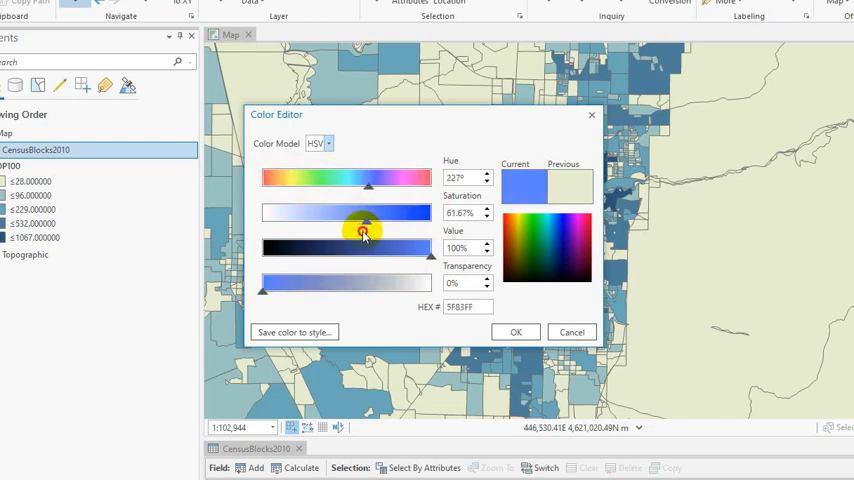
drag(364, 232, 318, 238)
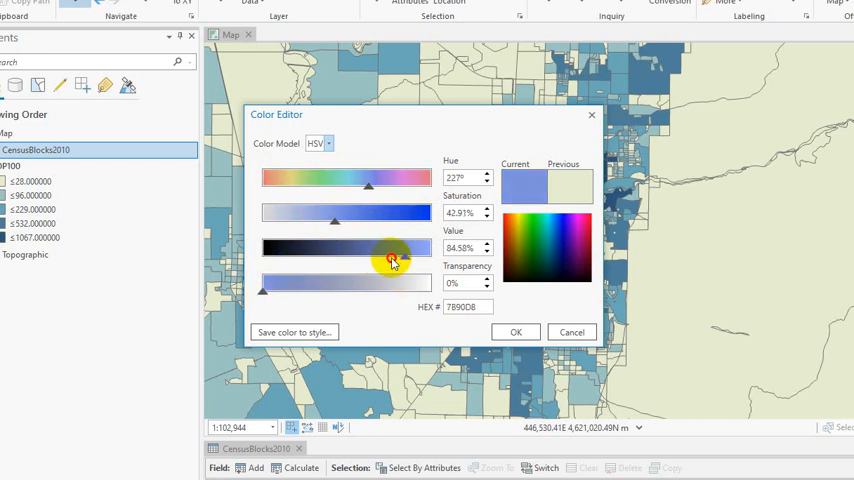
drag(390, 260, 290, 260)
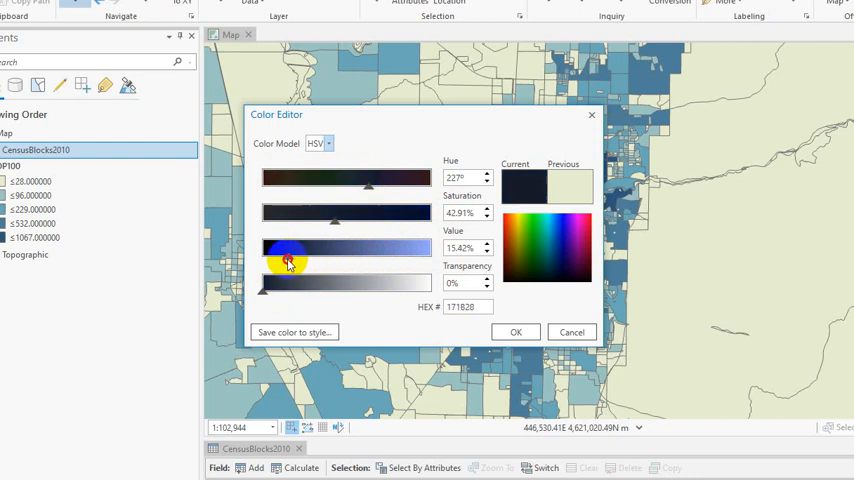
drag(290, 250, 360, 250)
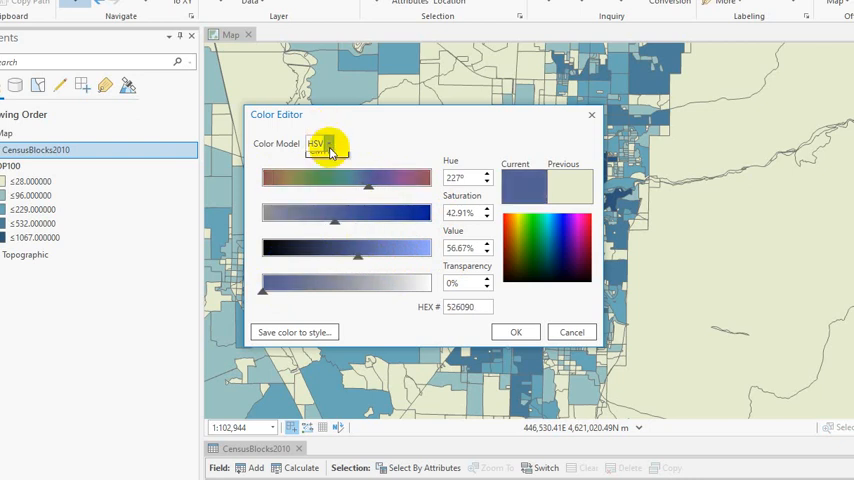
Step: Switch the Color Model to CMYK and raise Yellow to 100%, giving dark green
click(322, 144)
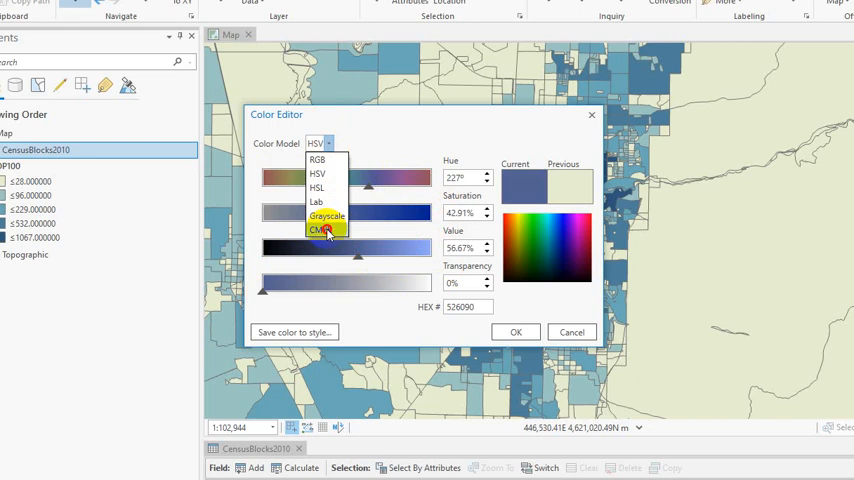
click(320, 230)
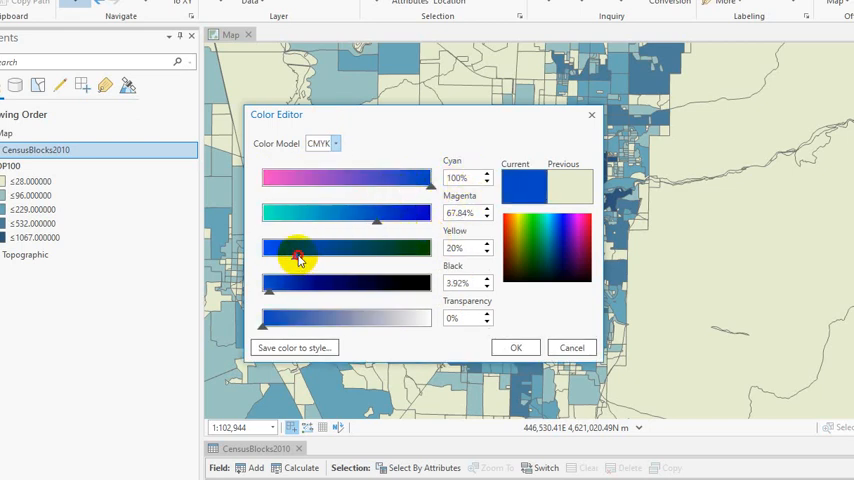
drag(298, 246, 376, 246)
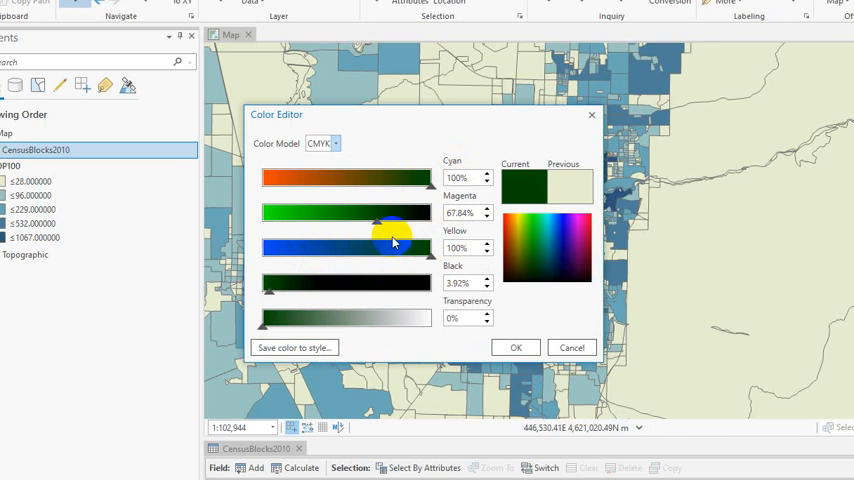